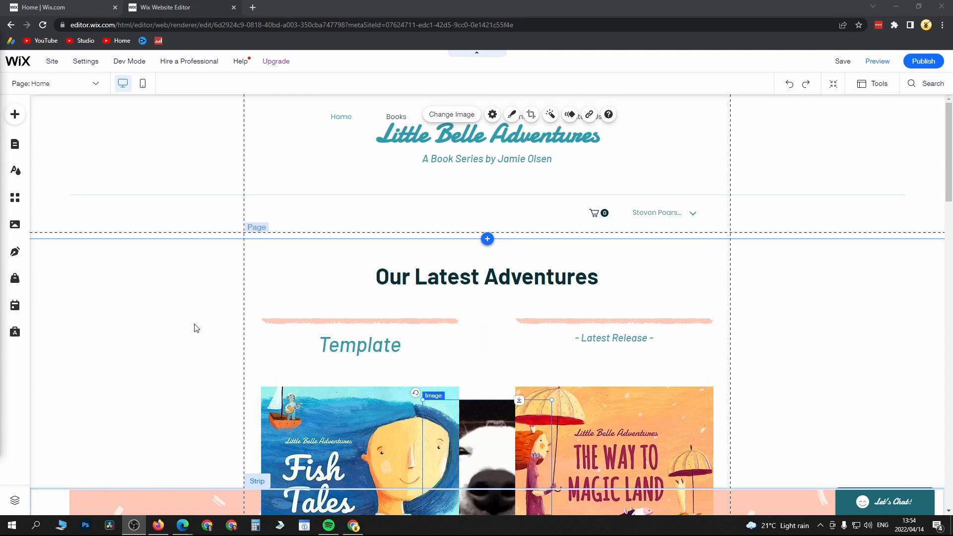
pyautogui.moveTo(203, 282)
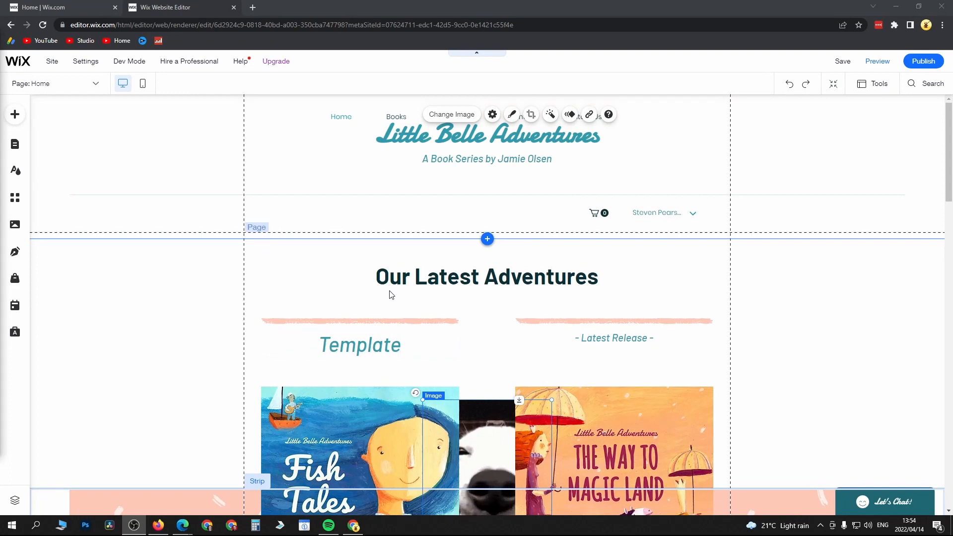
# Step: Browse the Add panel to the Decorative vector art Characters collection
pyautogui.click(15, 114)
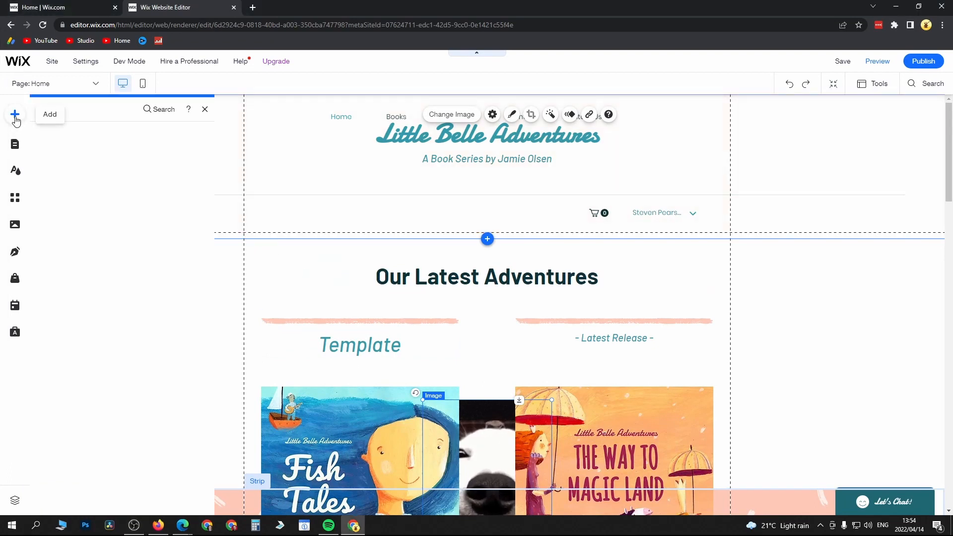
pyautogui.click(14, 114)
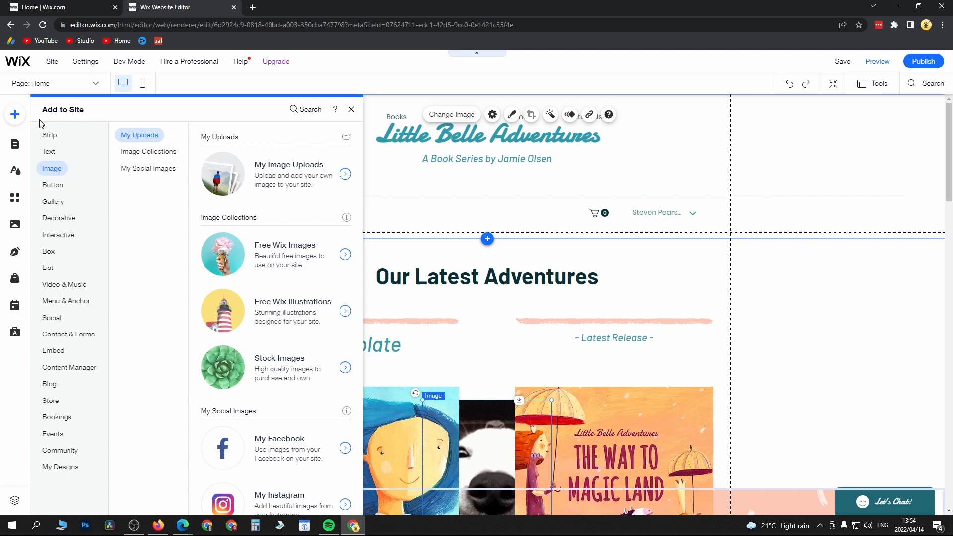
pyautogui.moveTo(59, 217)
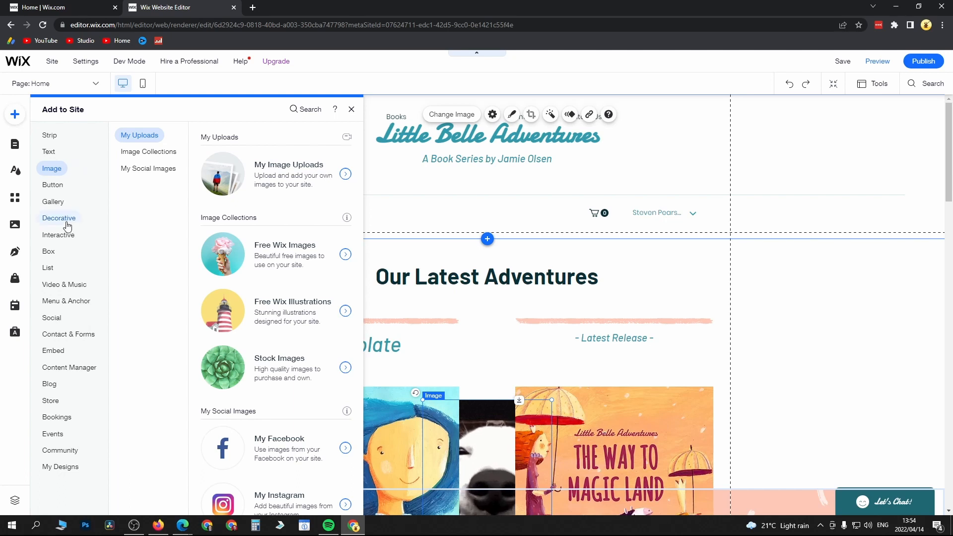
pyautogui.click(59, 217)
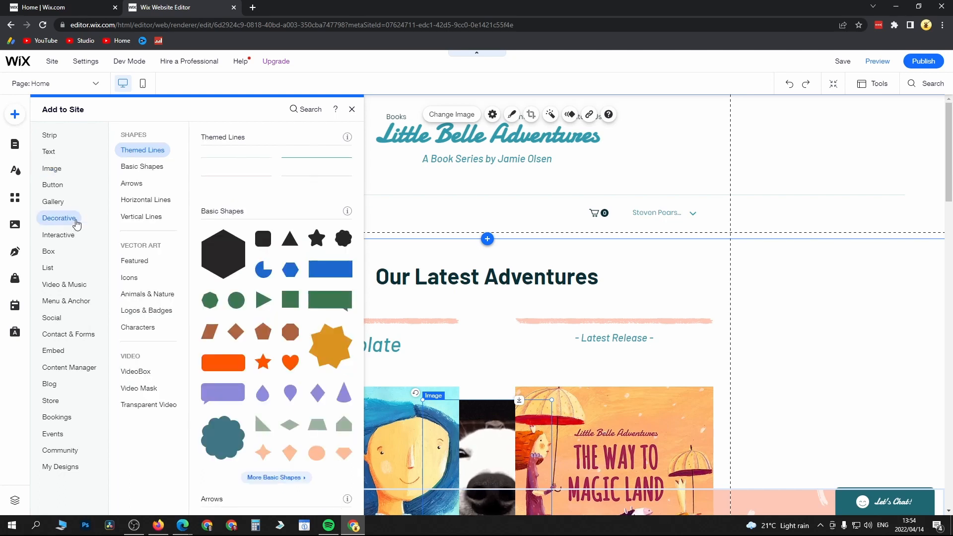
pyautogui.click(146, 310)
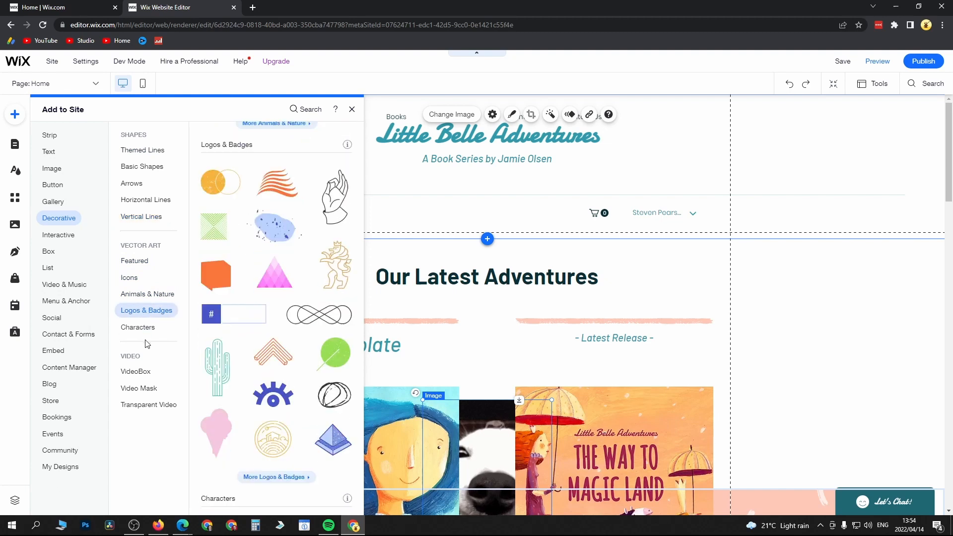
pyautogui.click(138, 327)
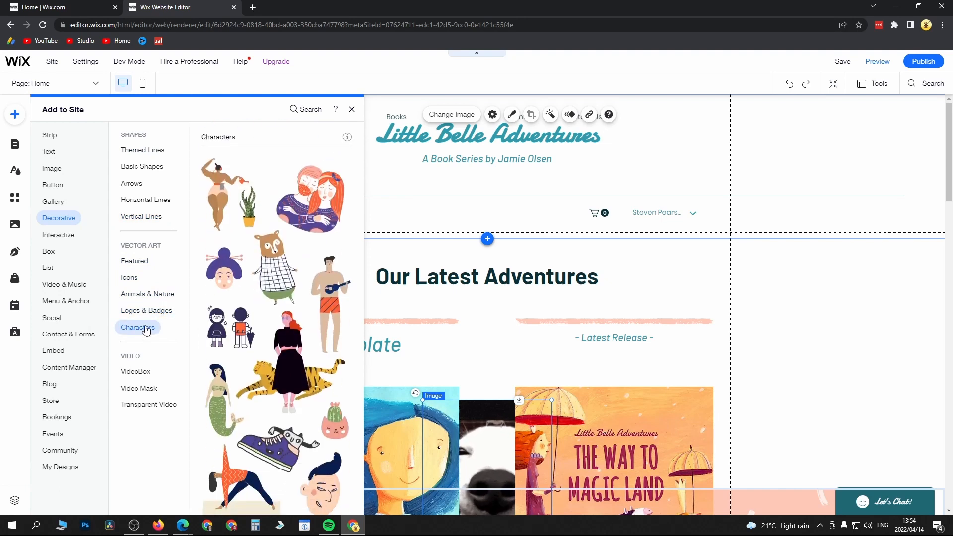
# Step: Add the purple sneaker character illustration to the homepage
pyautogui.scroll(-3)
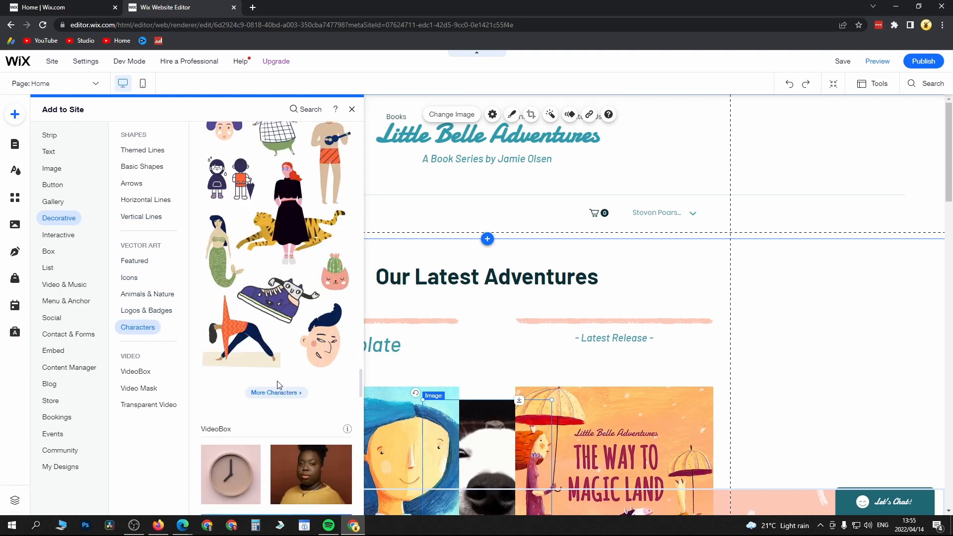
pyautogui.click(351, 109)
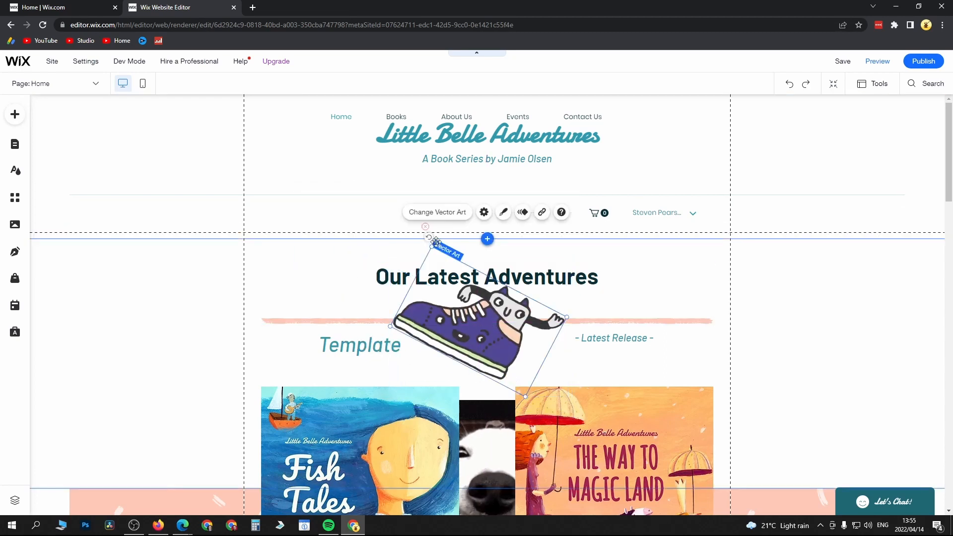
pyautogui.moveTo(446, 218)
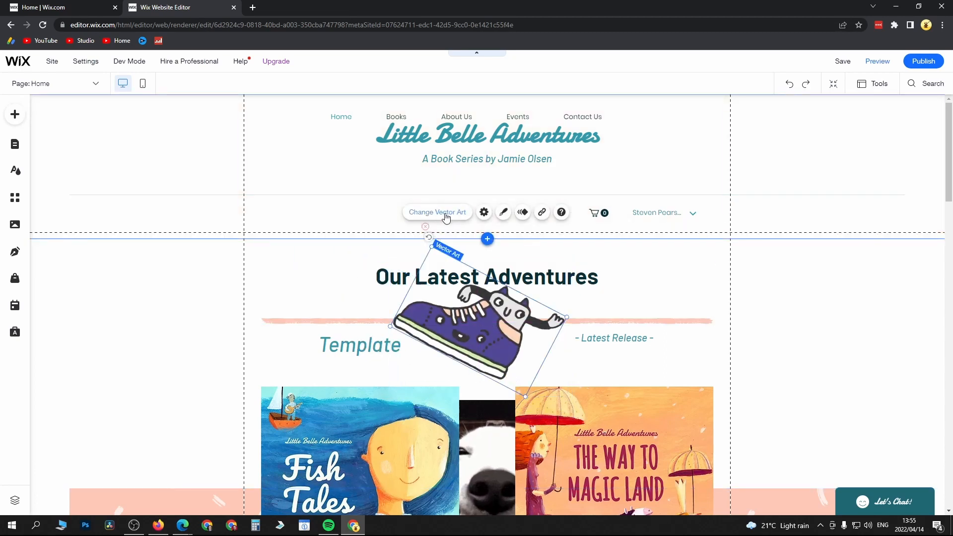
# Step: Browse the Change Vector Art library and dismiss it, keeping the sneaker unchanged
pyautogui.click(437, 212)
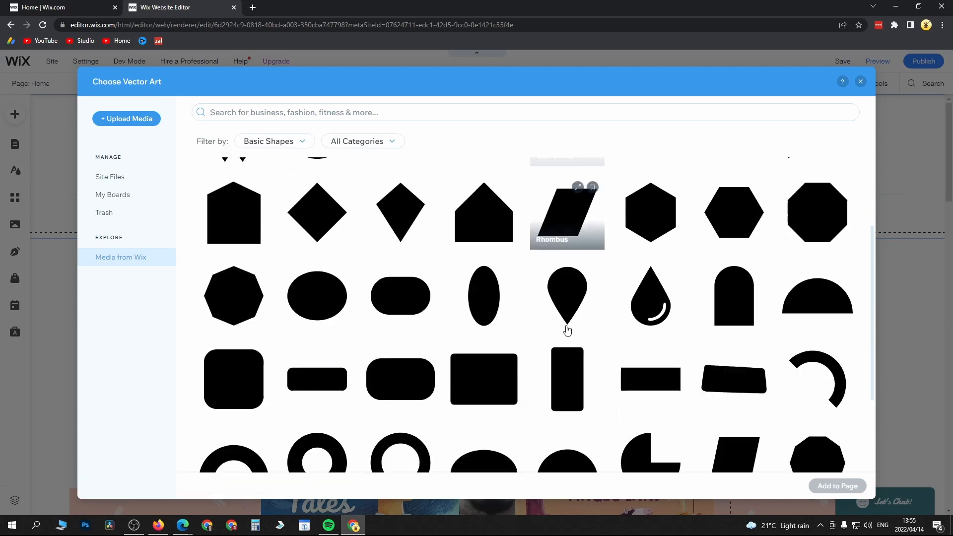
pyautogui.scroll(3)
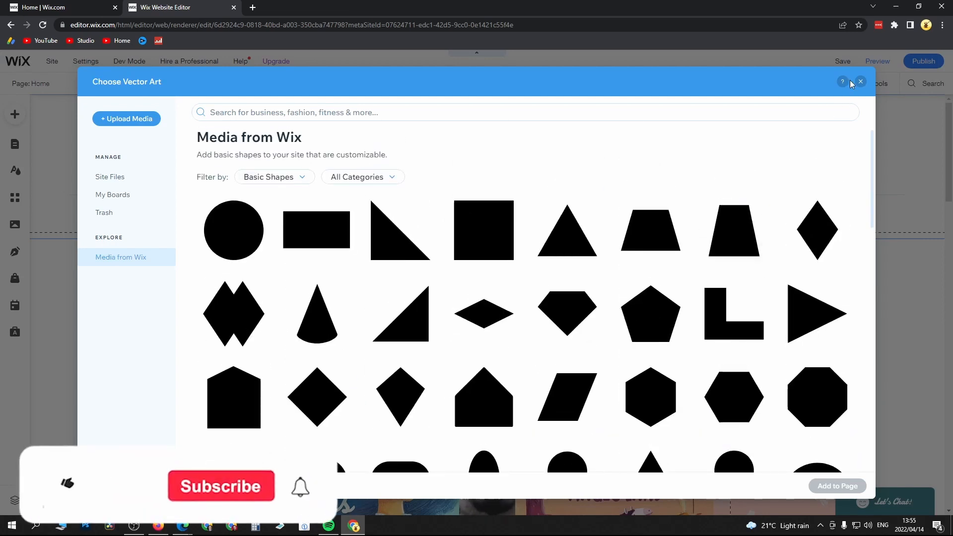
pyautogui.click(860, 81)
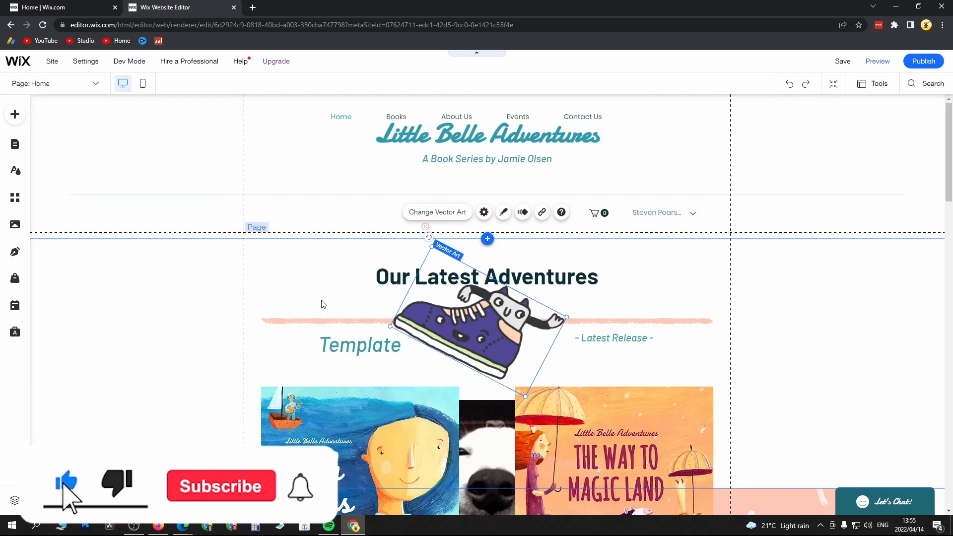